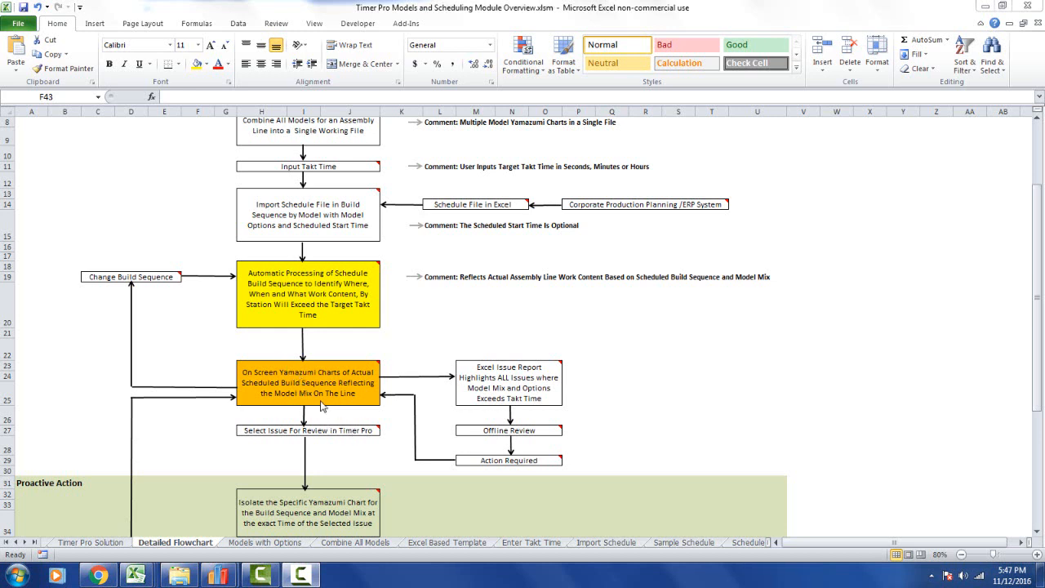
pyautogui.moveTo(94, 246)
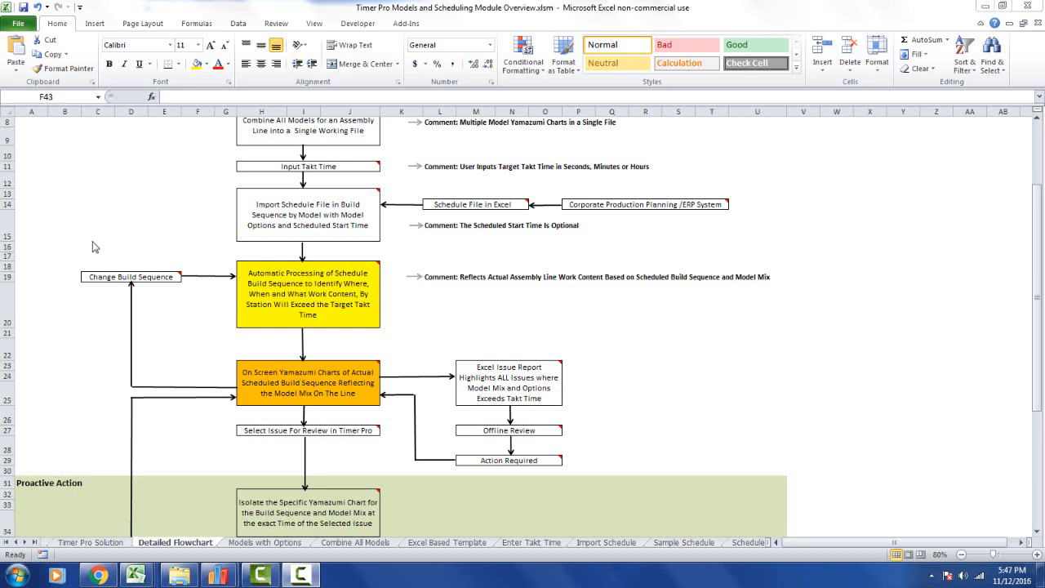
pyautogui.moveTo(128, 259)
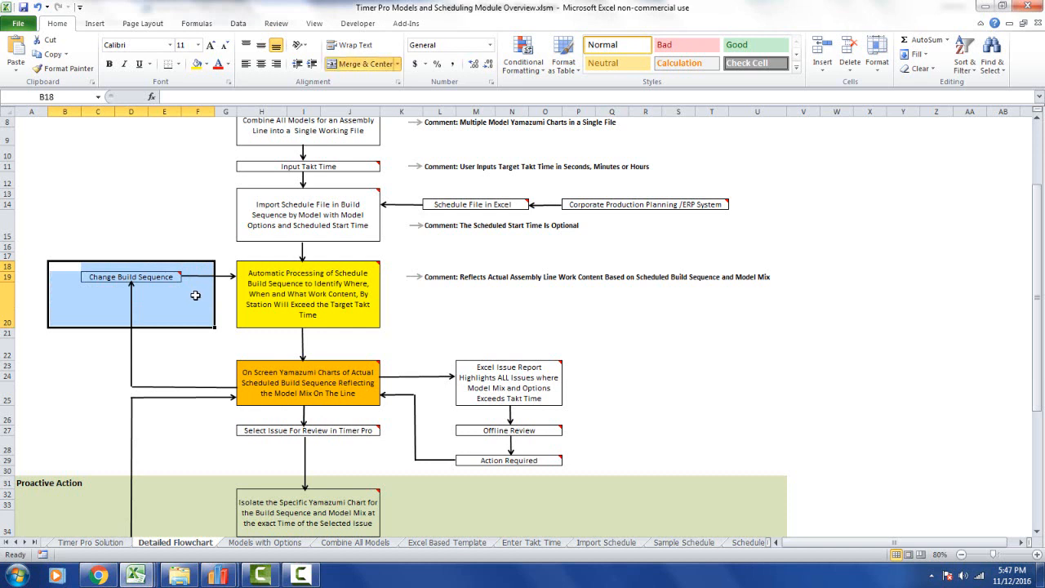
pyautogui.moveTo(241, 354)
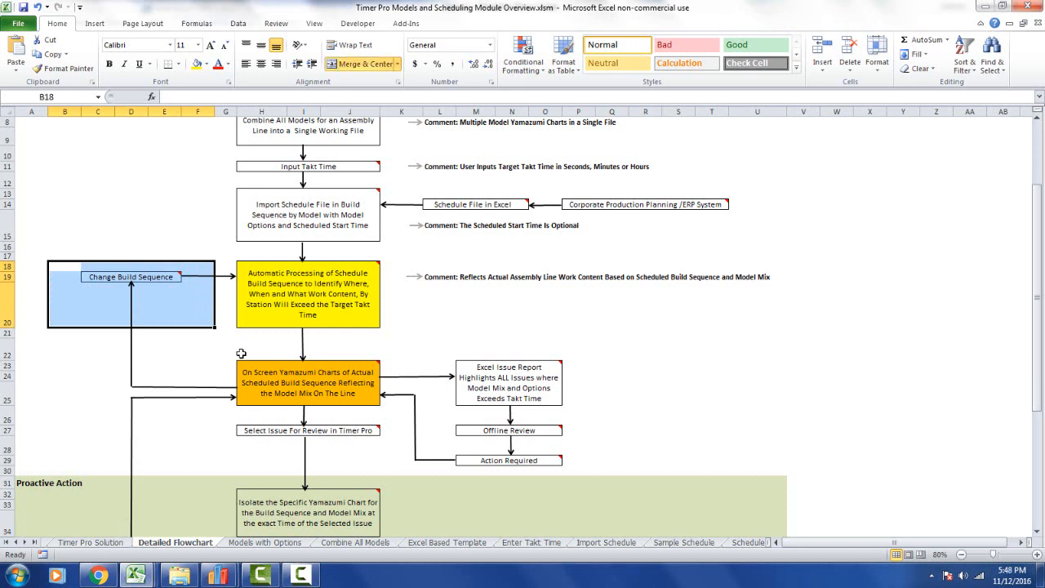
pyautogui.moveTo(295, 348)
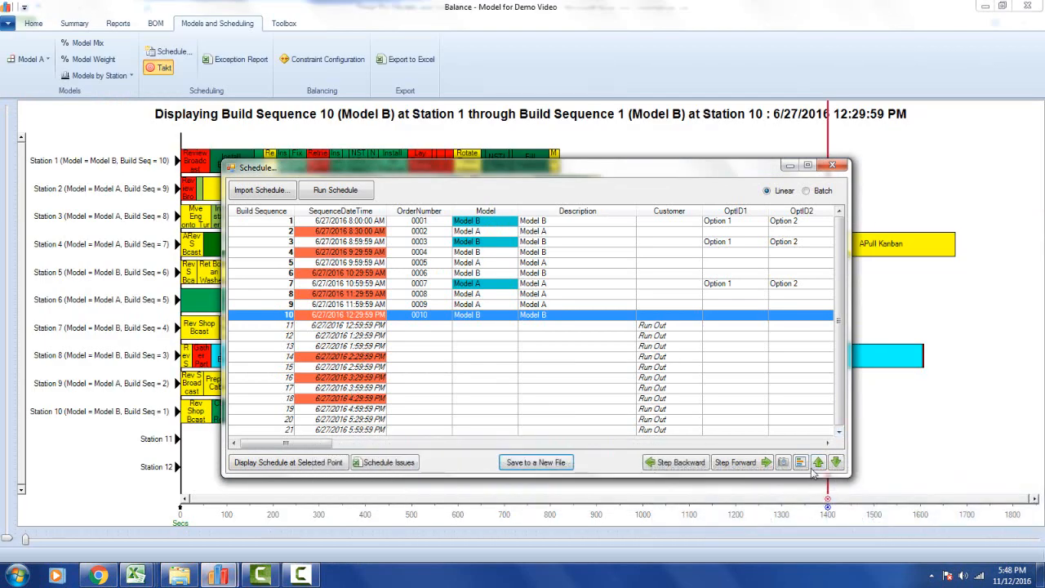
pyautogui.moveTo(836, 463)
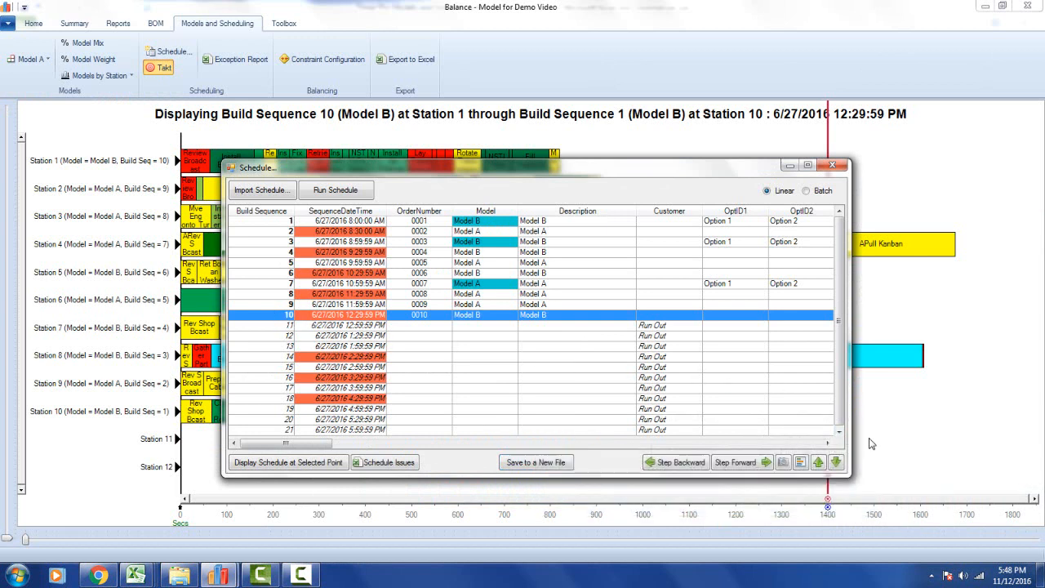
# Move order 0010 (Model B) up from build sequence 10 to sequence 7.
pyautogui.click(819, 462)
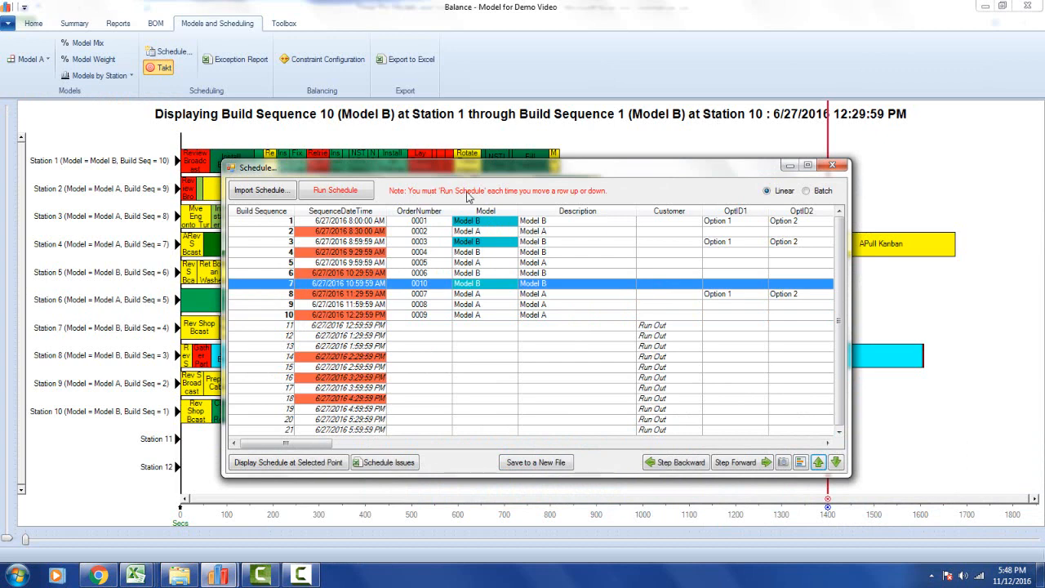
pyautogui.moveTo(601, 202)
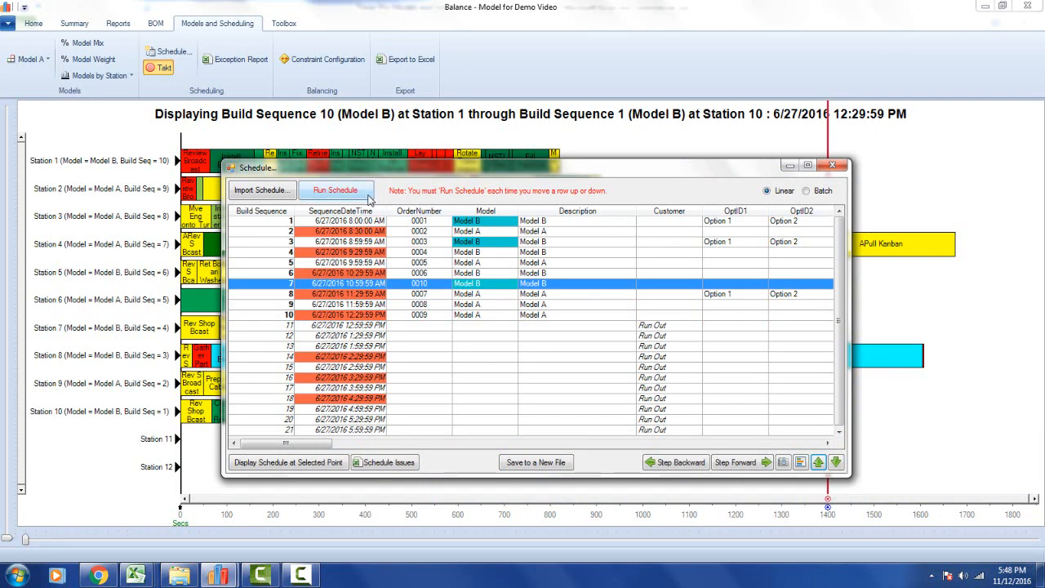
# Rerun the schedule with order 0010 at build sequence 7.
pyautogui.click(335, 189)
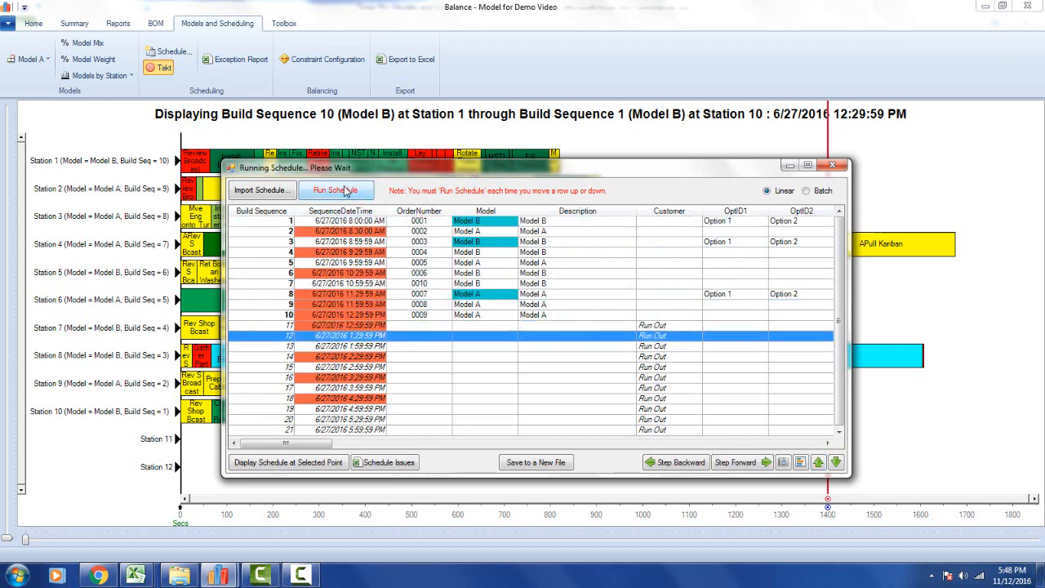
pyautogui.click(334, 189)
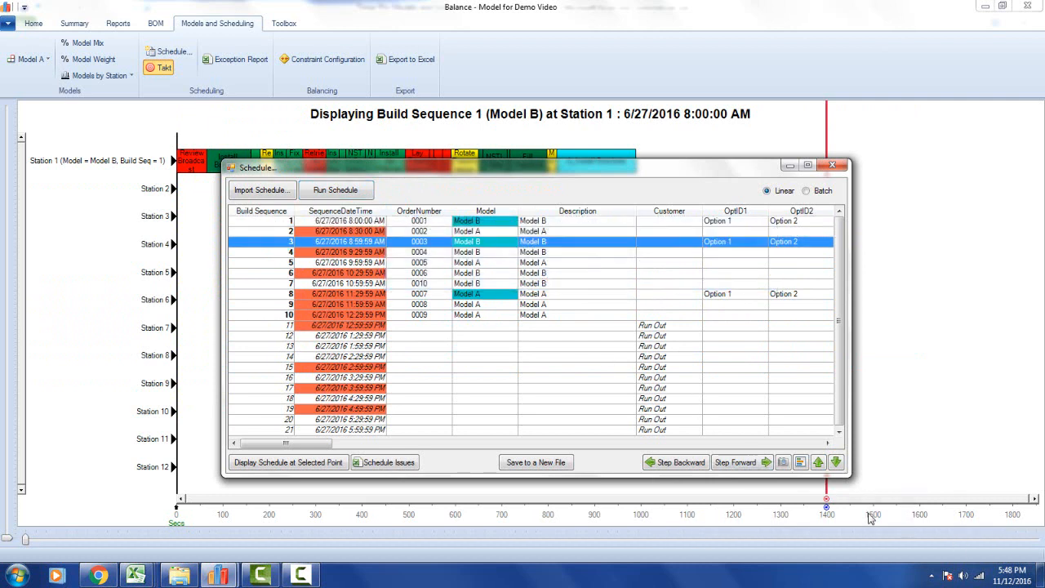
pyautogui.moveTo(836, 463)
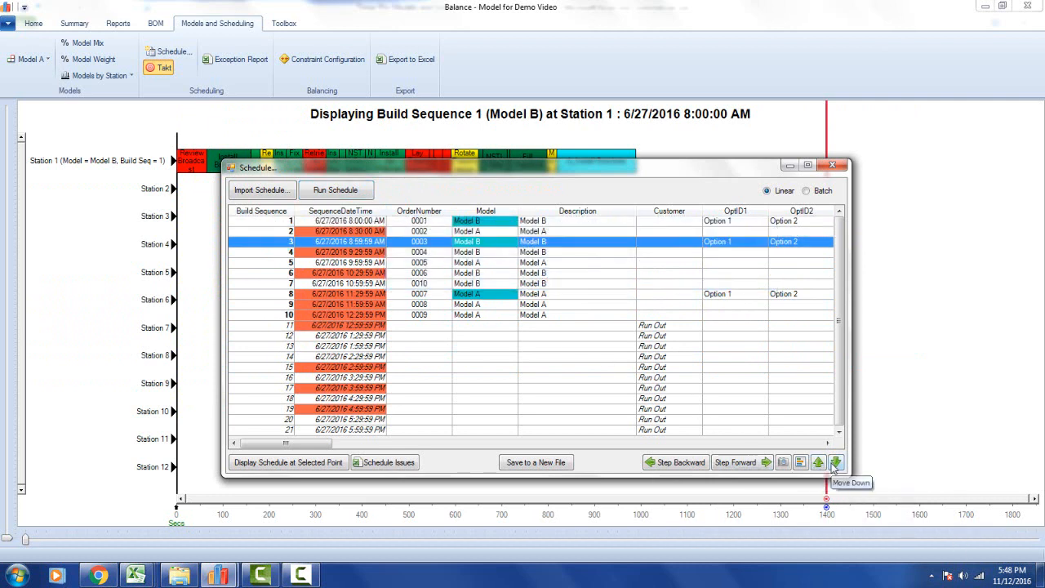
# Shift order 0003 to sequence 6, rerun, and show the two models over 1400 takt.
pyautogui.click(836, 462)
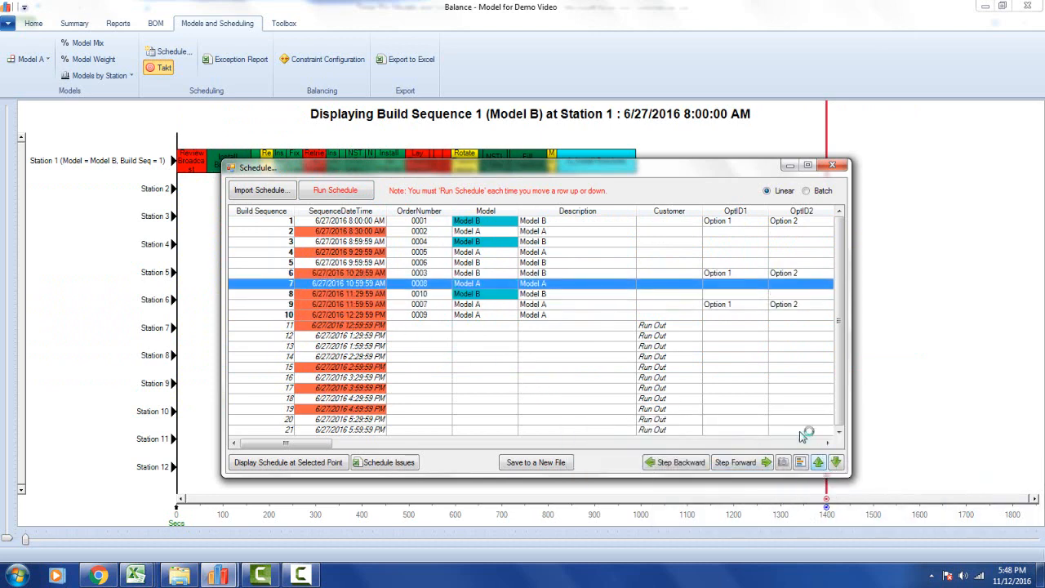
pyautogui.click(334, 189)
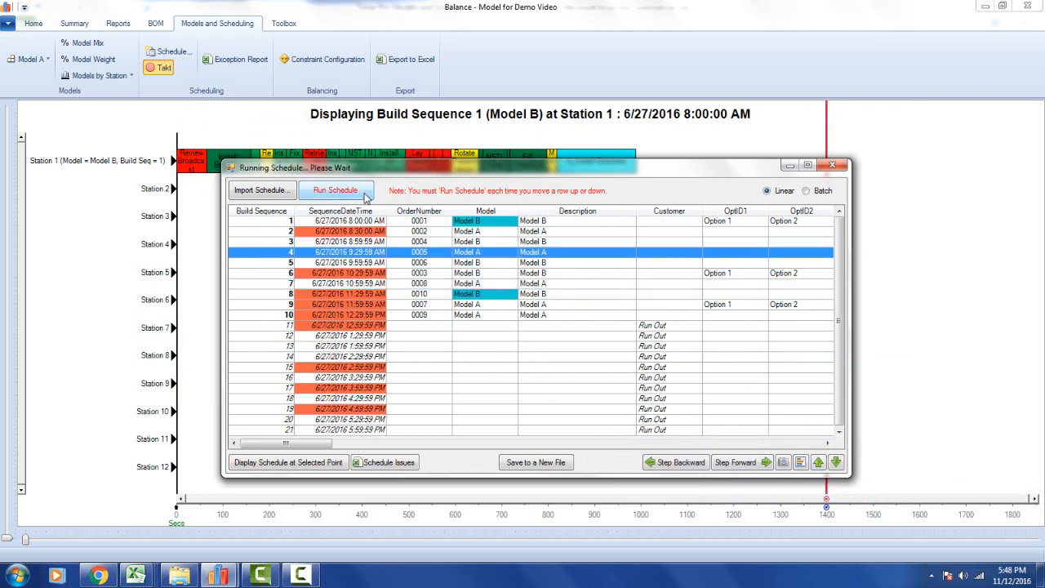
pyautogui.click(335, 189)
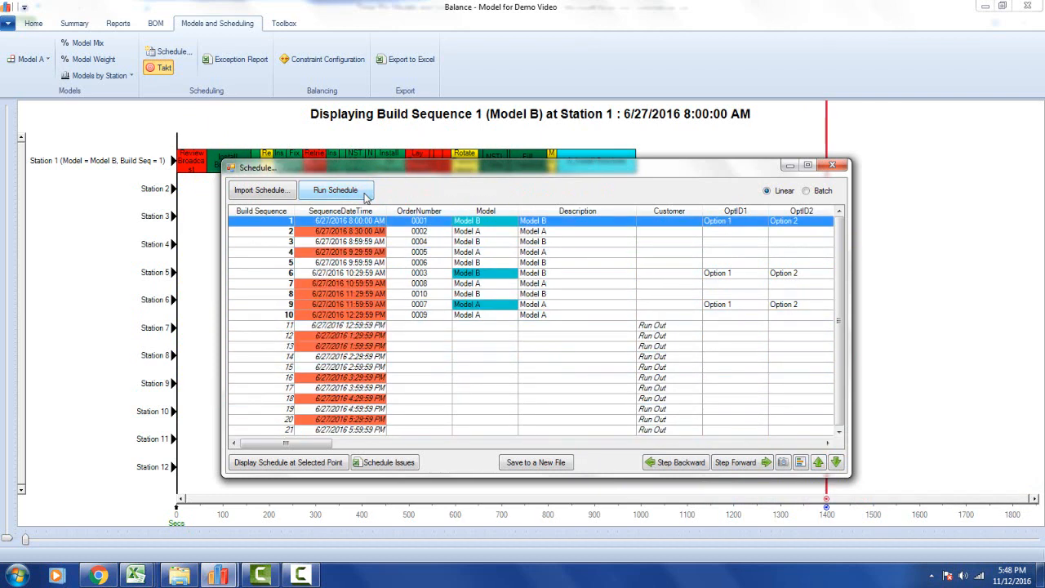
pyautogui.click(335, 189)
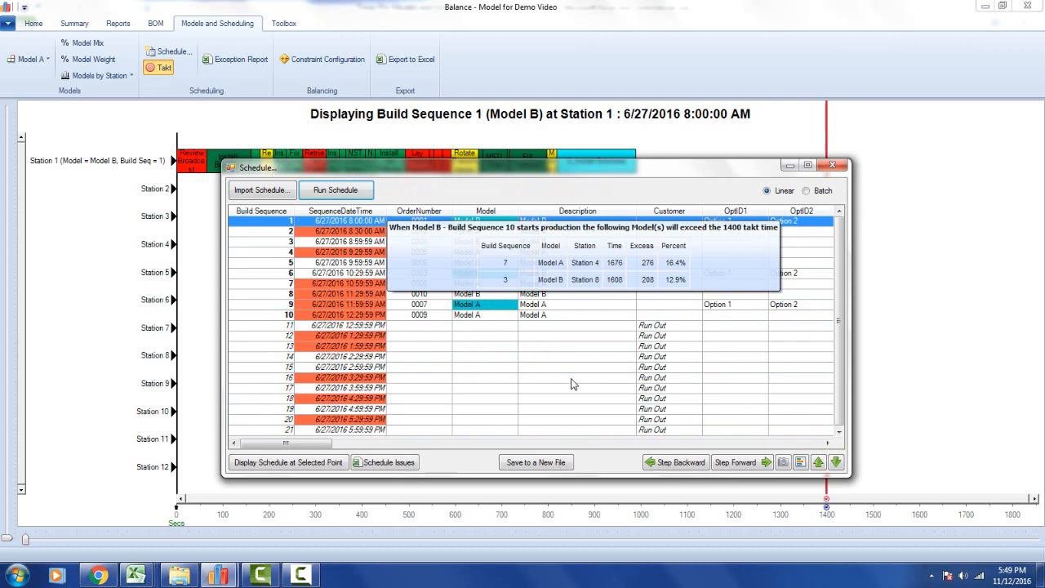